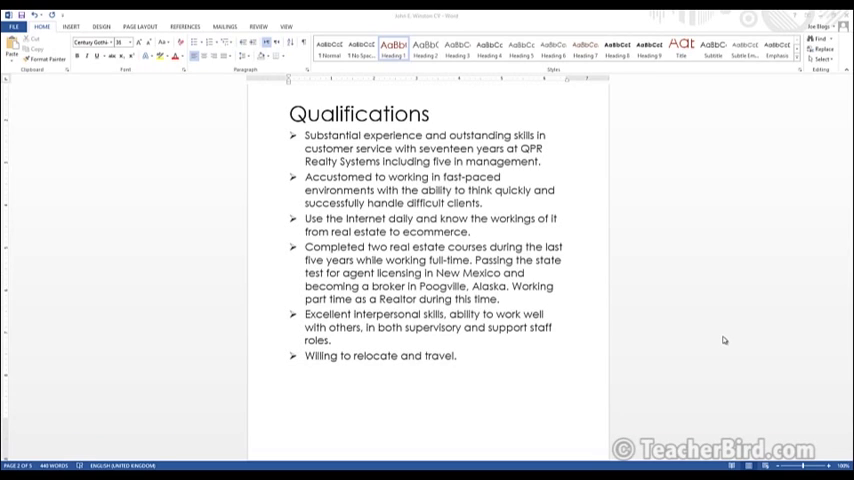
mouse_move(718, 342)
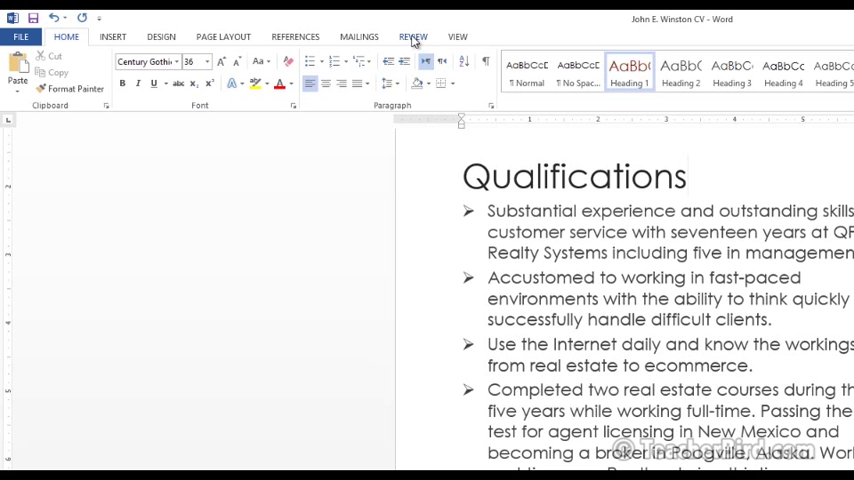
- Show the Review tab and open the Thesaurus for 'estate' with Ctrl+F7
click(412, 36)
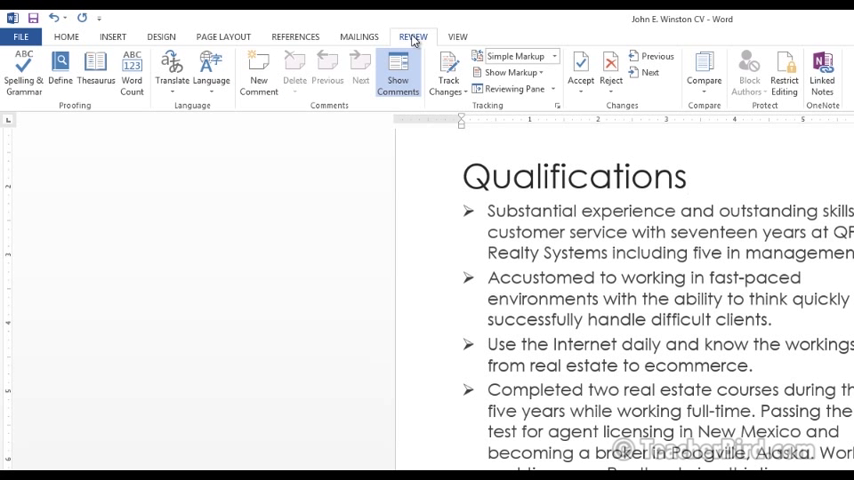
mouse_move(75, 115)
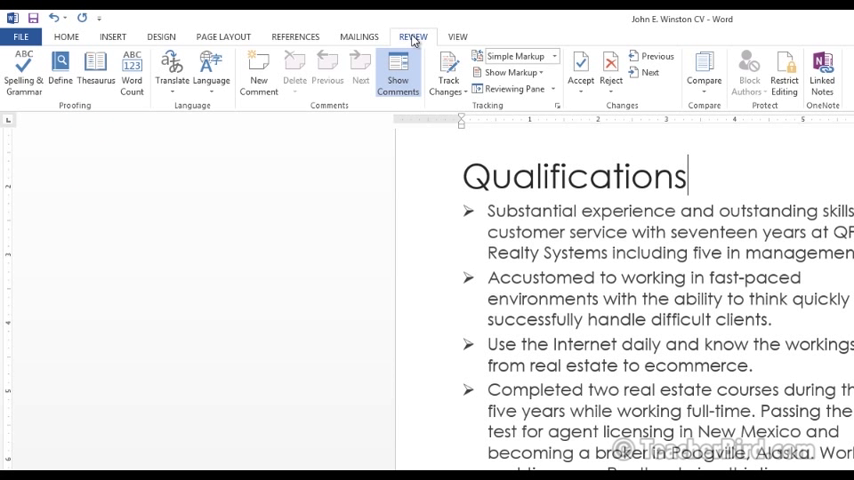
key(ctrl+F7)
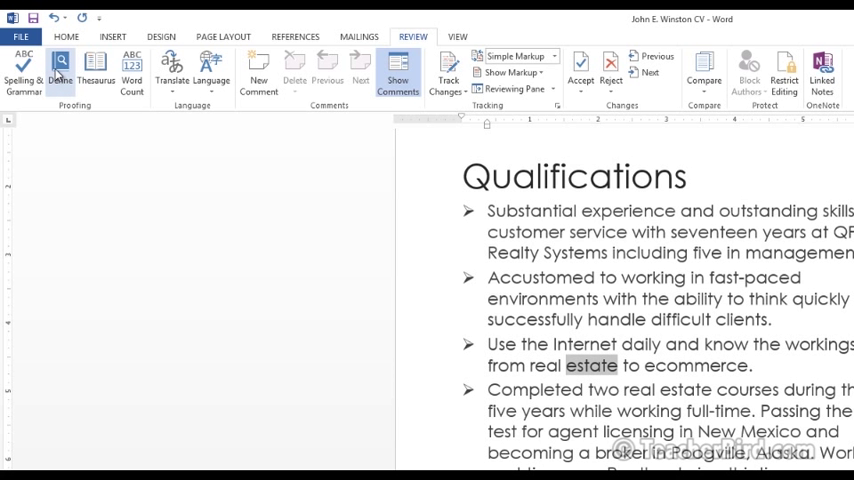
mouse_move(59, 70)
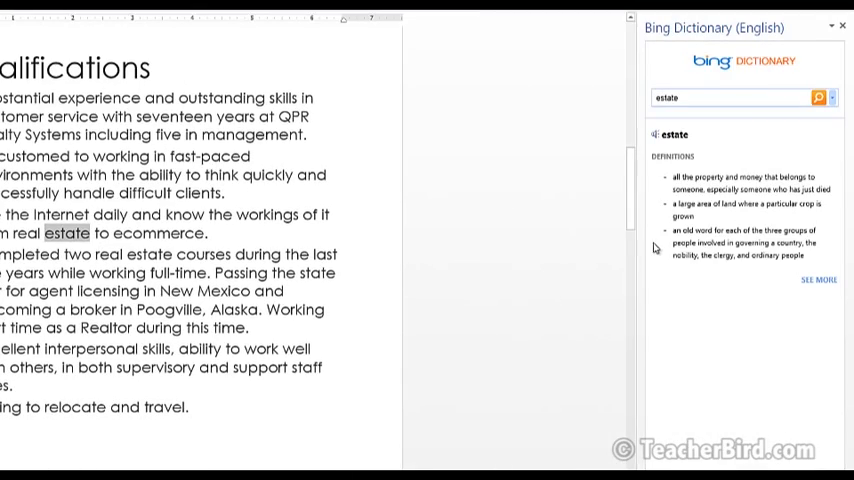
mouse_move(768, 170)
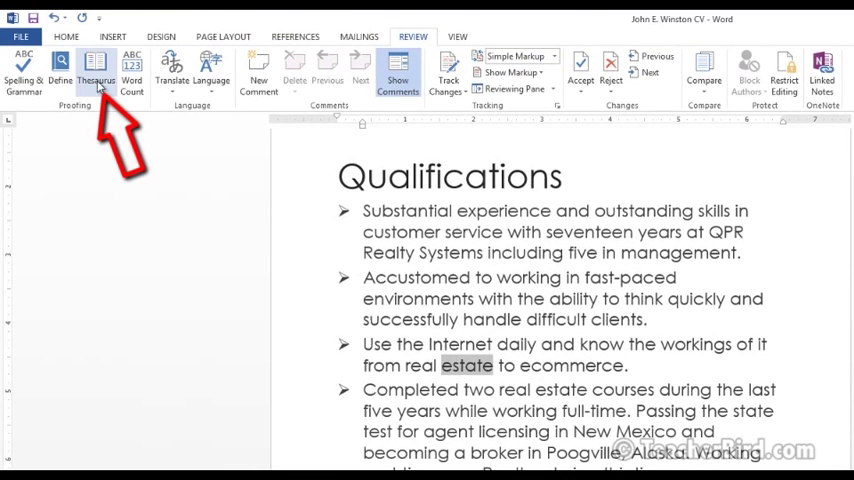
mouse_move(96, 67)
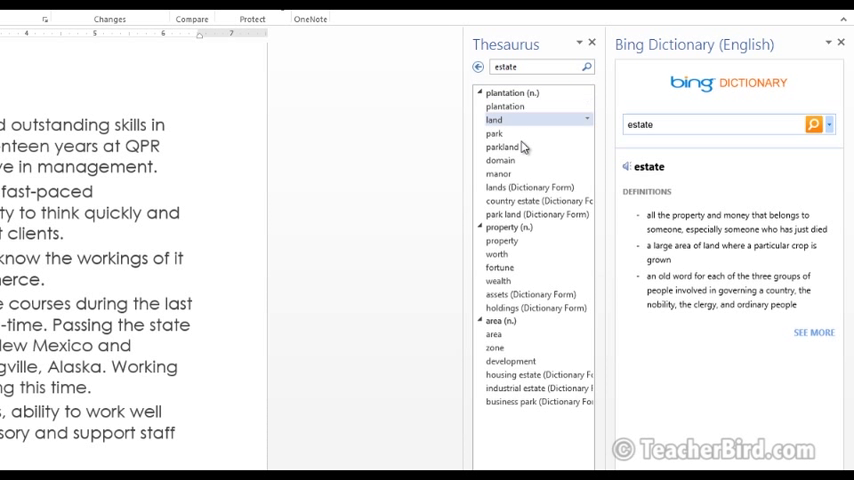
mouse_move(517, 133)
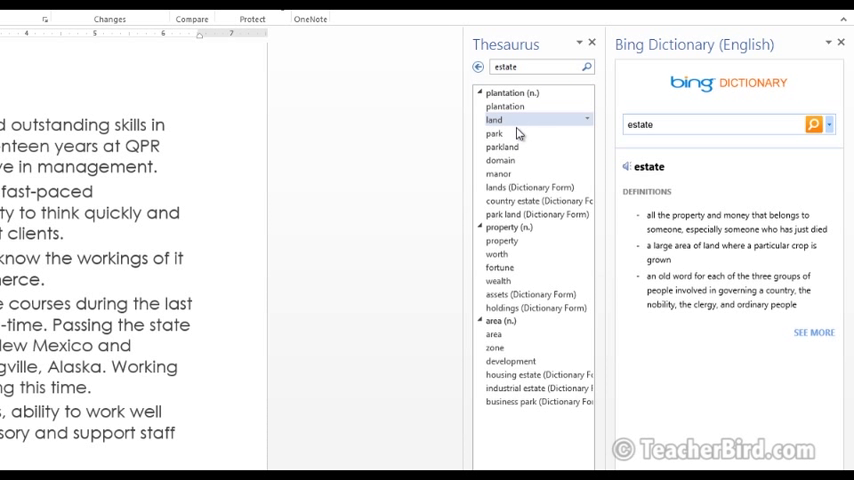
mouse_move(519, 173)
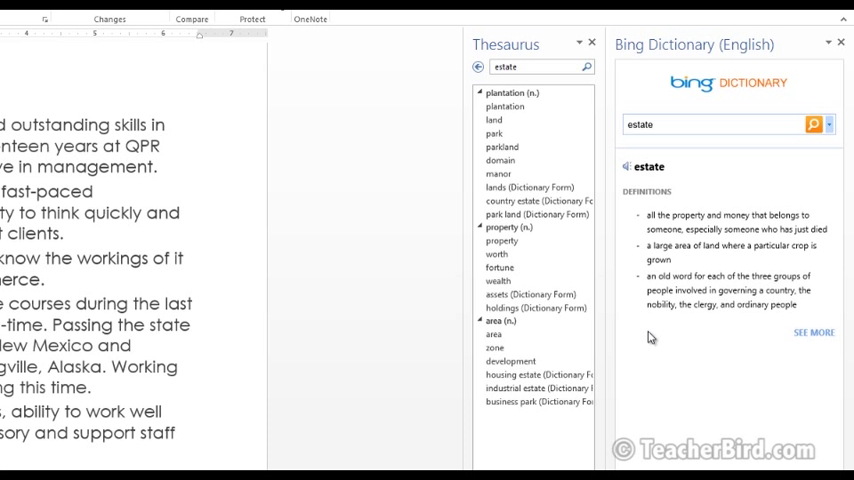
mouse_move(651, 184)
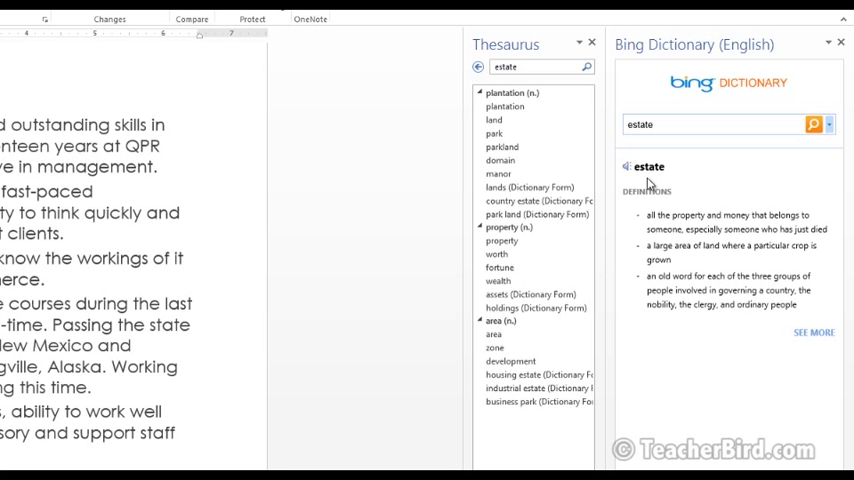
mouse_move(645, 182)
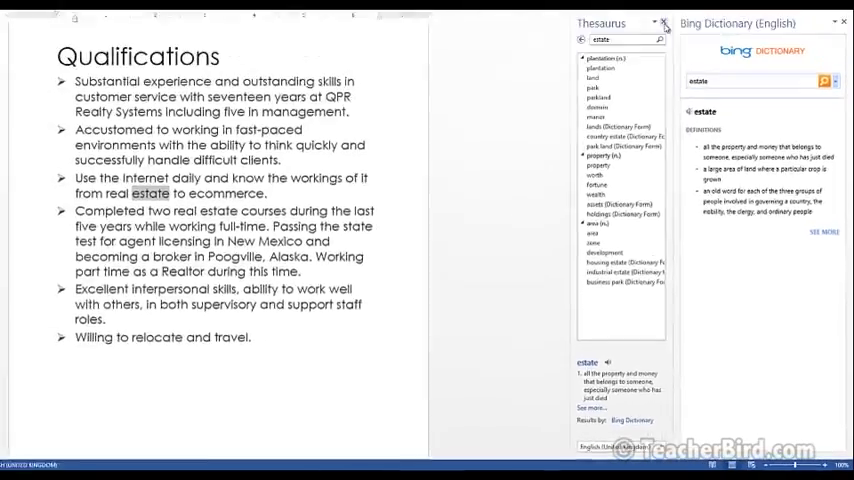
- Close the Thesaurus and dictionary panes, then look up the definition of 'estate'
click(664, 23)
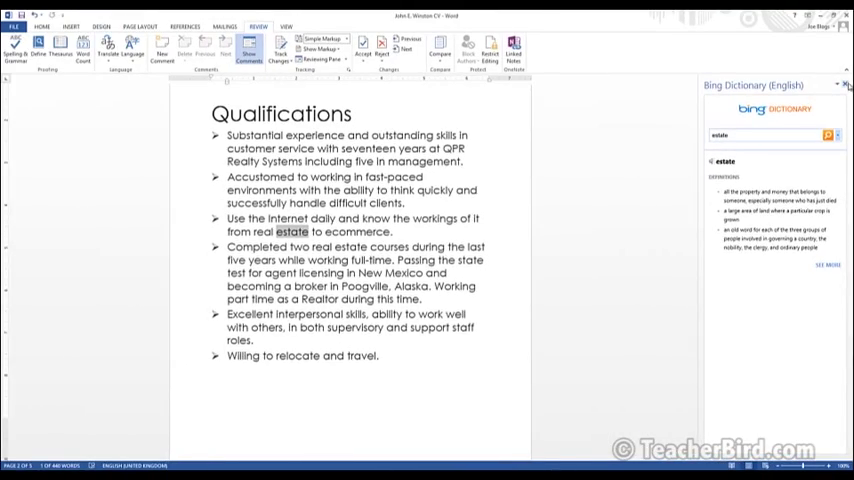
click(846, 84)
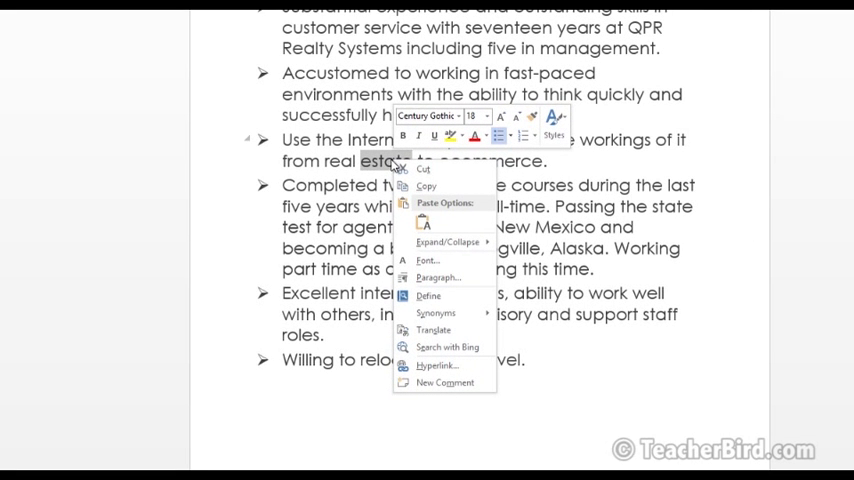
mouse_move(428, 296)
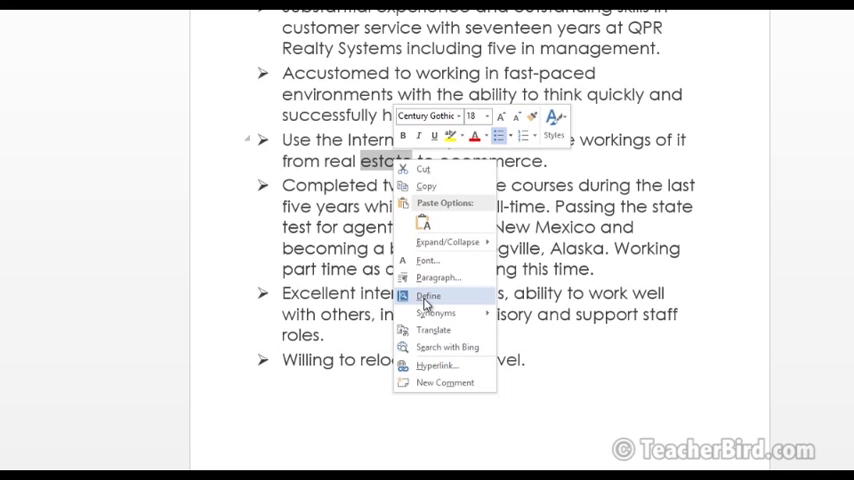
click(428, 295)
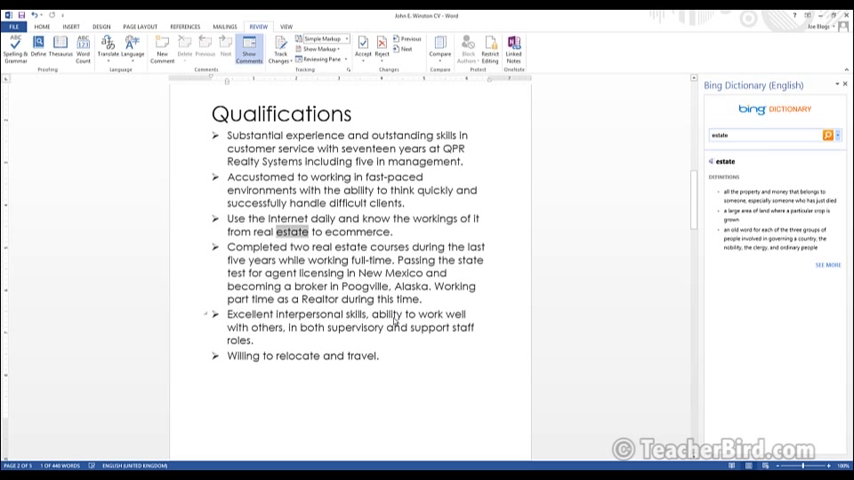
right_click(170, 177)
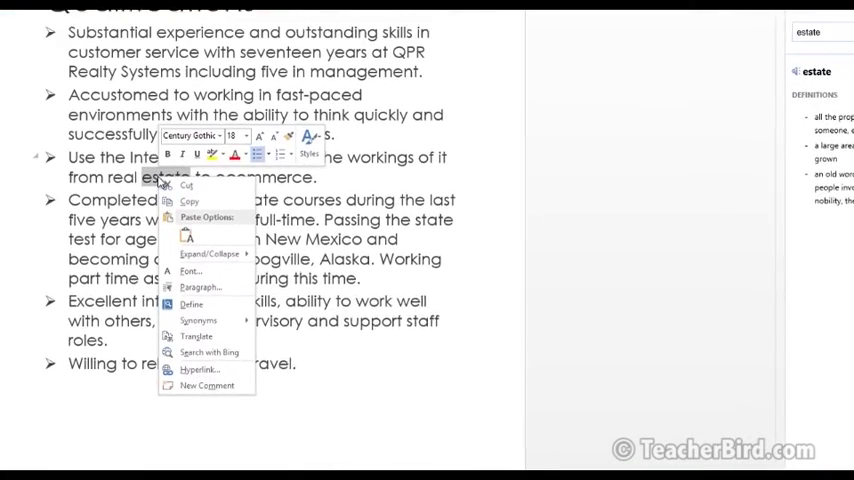
mouse_move(199, 318)
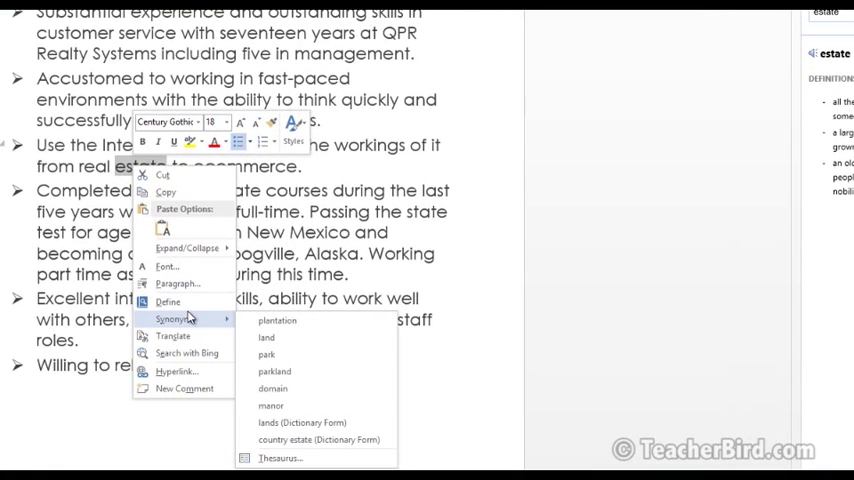
mouse_move(183, 325)
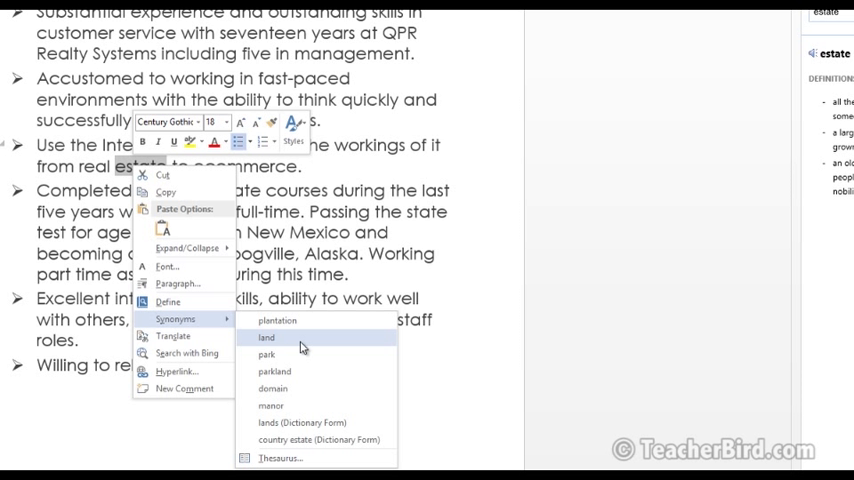
mouse_move(308, 321)
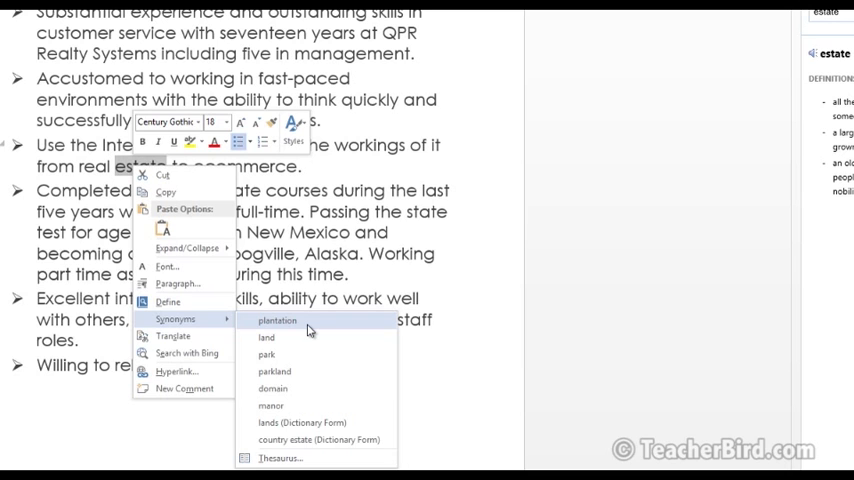
click(281, 457)
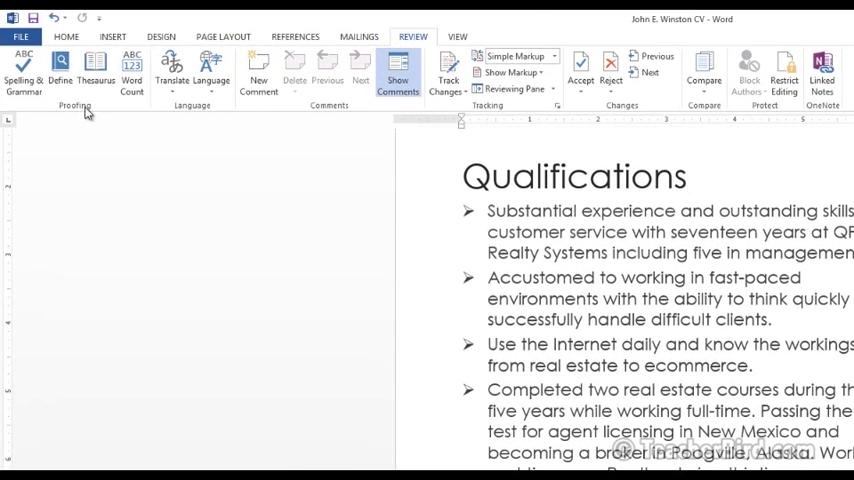
mouse_move(131, 72)
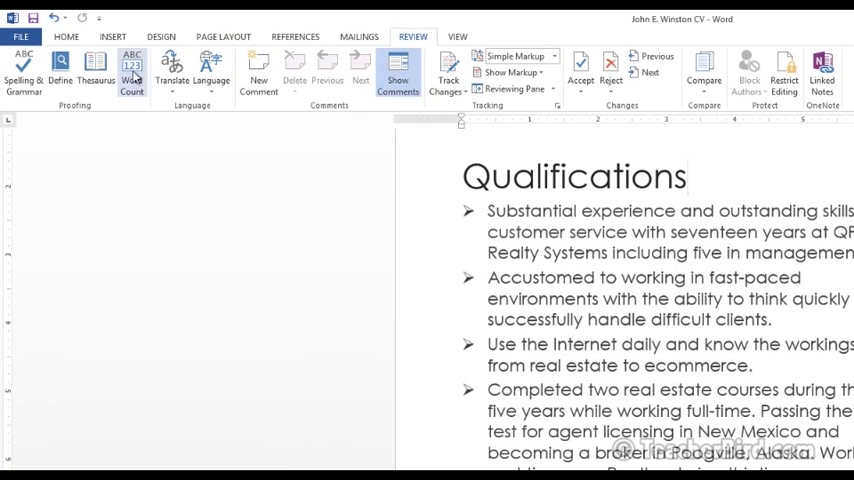
- Open Word Count to see the CV's 5 pages and 440 words
click(131, 75)
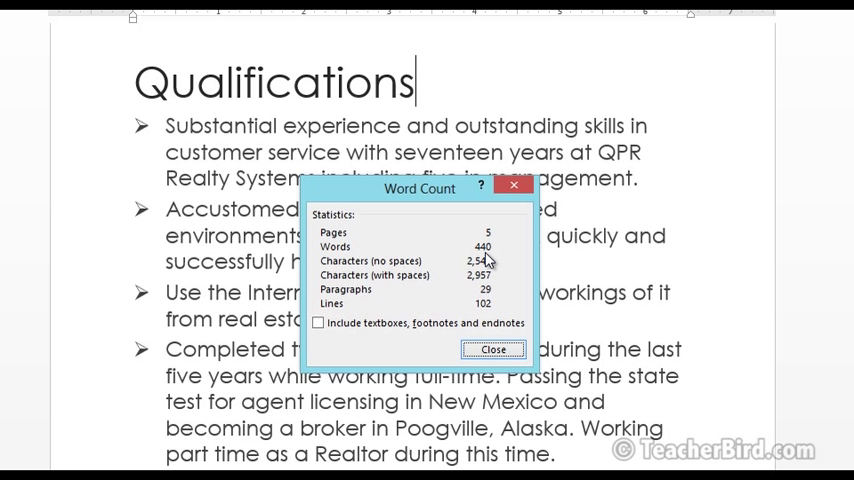
mouse_move(414, 278)
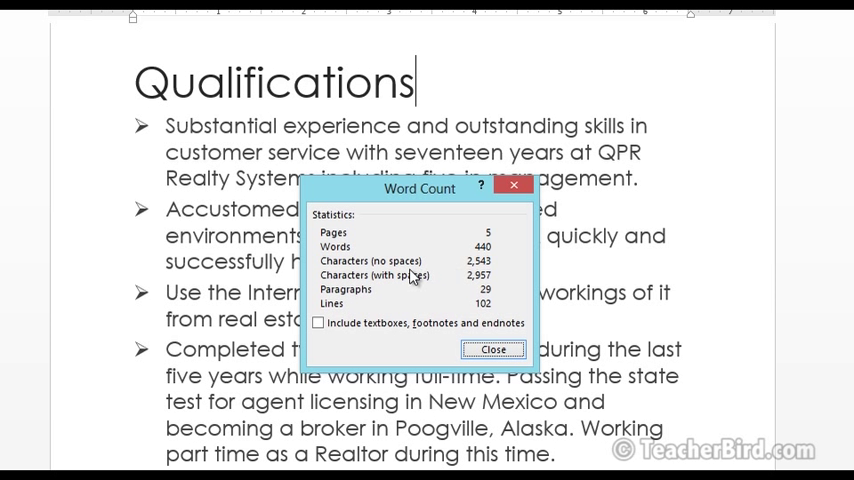
mouse_move(420, 278)
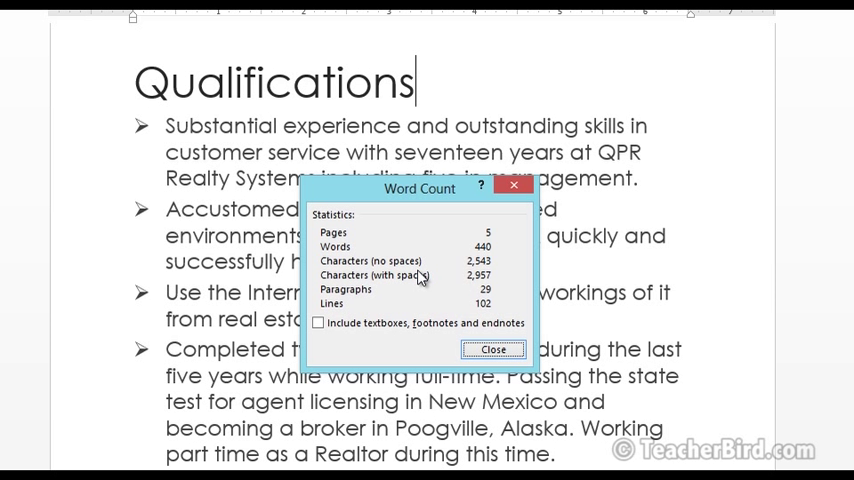
mouse_move(408, 291)
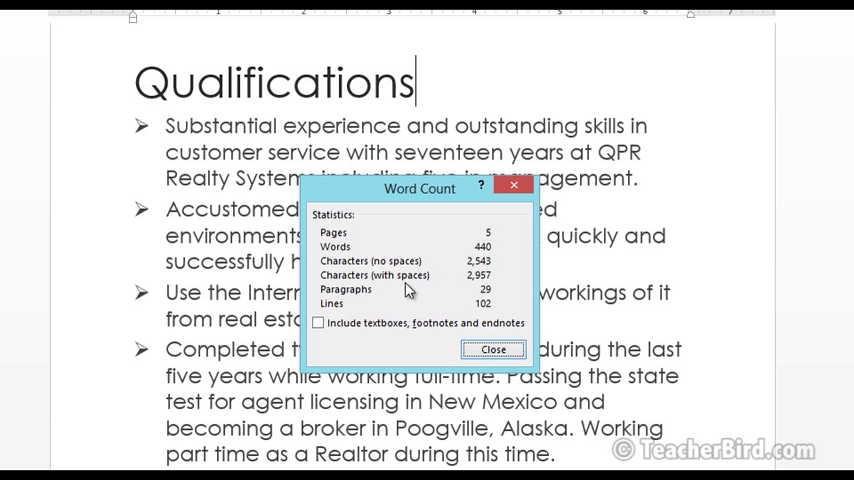
mouse_move(386, 303)
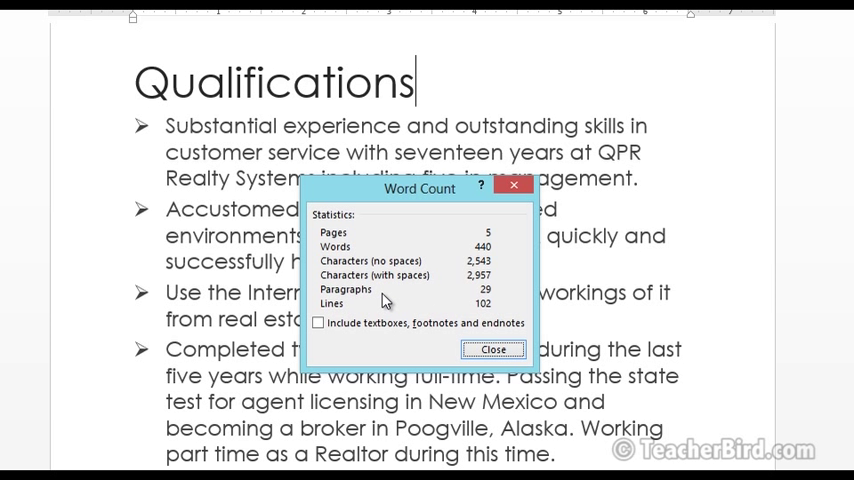
mouse_move(471, 311)
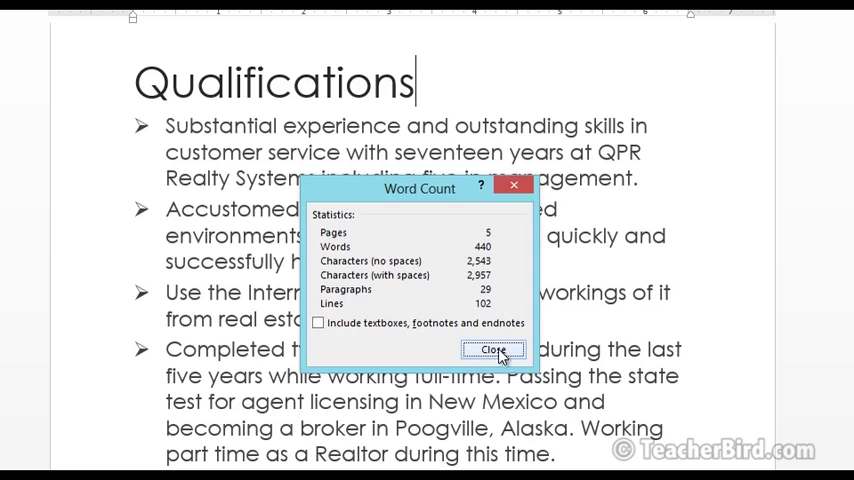
- Close the Word Count dialog and open the Translate dropdown
click(494, 350)
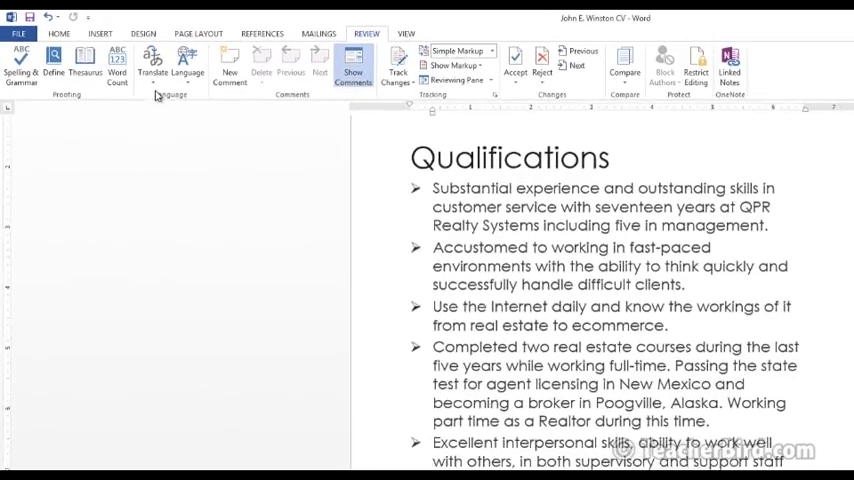
click(170, 65)
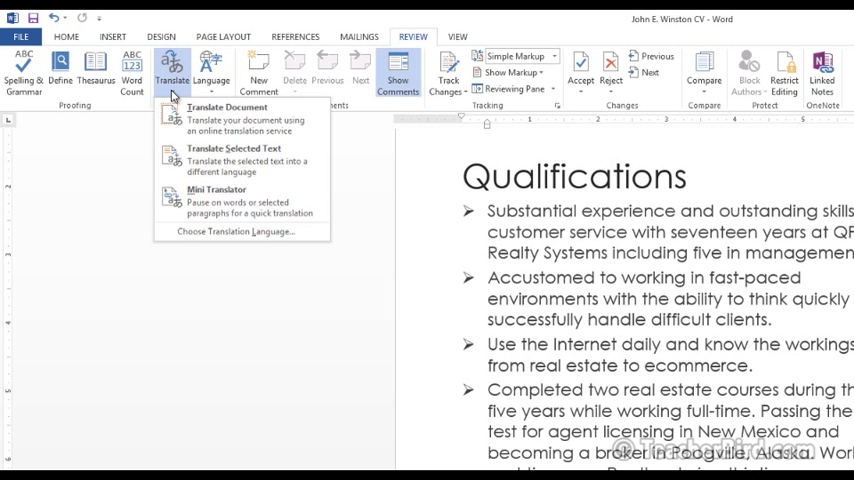
mouse_move(220, 130)
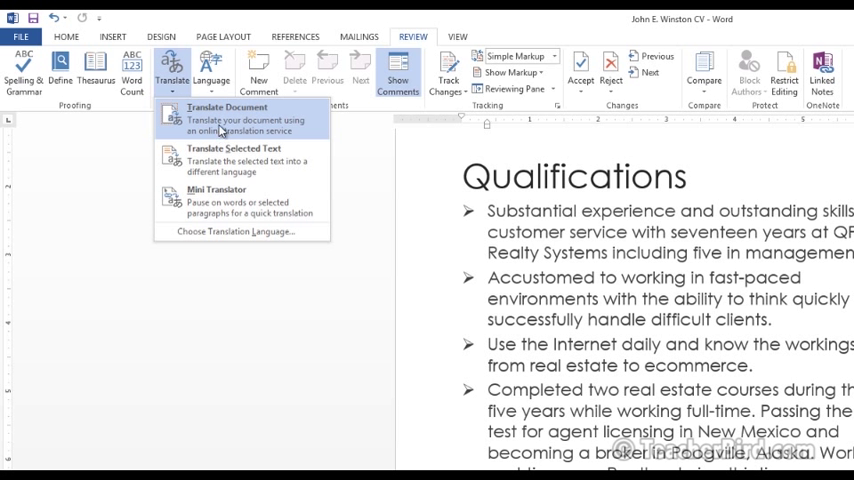
mouse_move(233, 155)
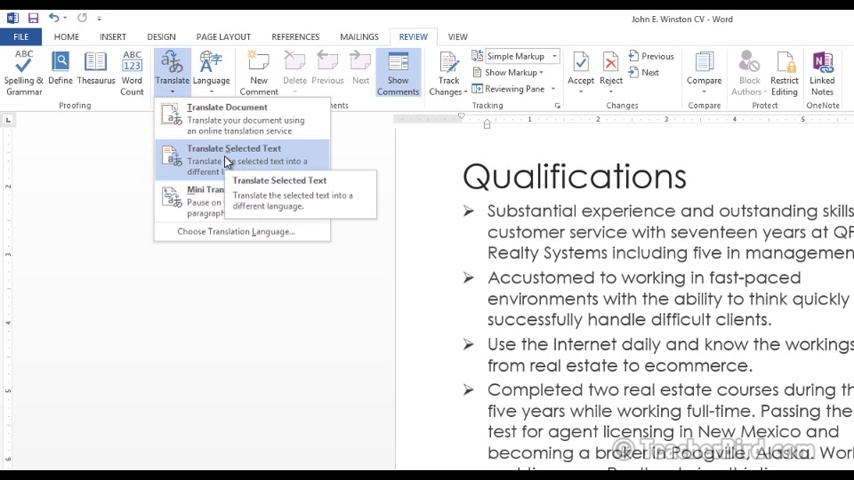
mouse_move(202, 165)
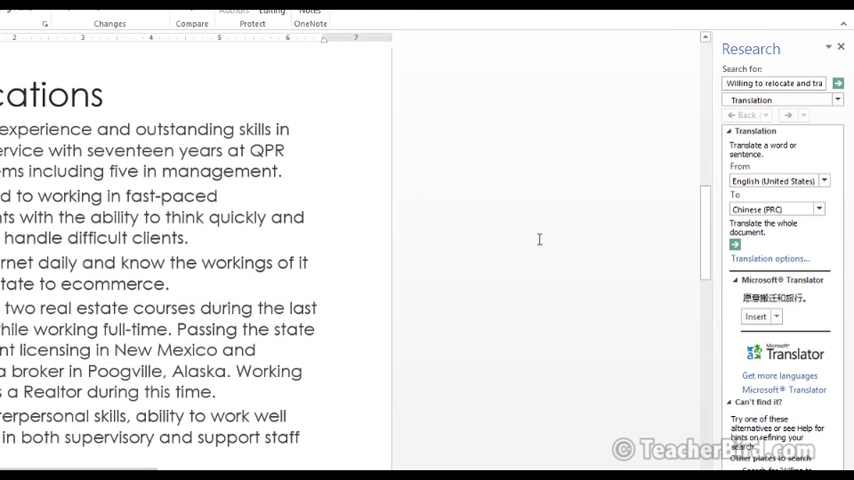
mouse_move(800, 123)
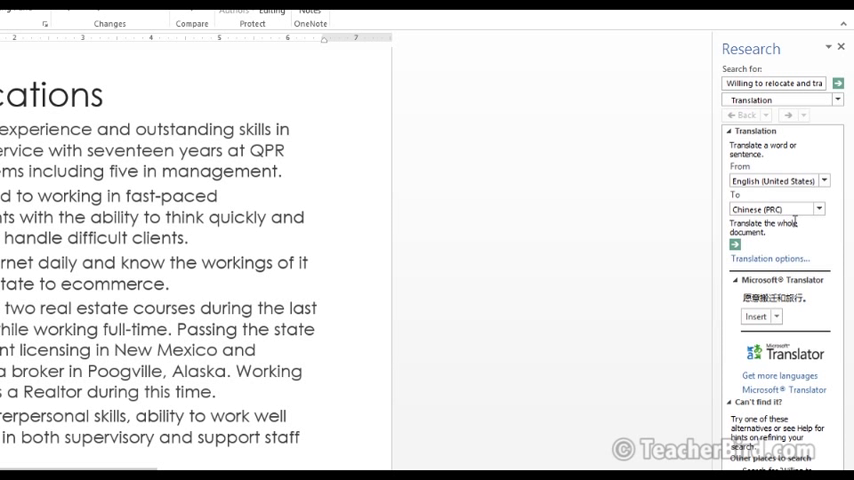
- Change the Research pane's translation target language to Czech
click(818, 209)
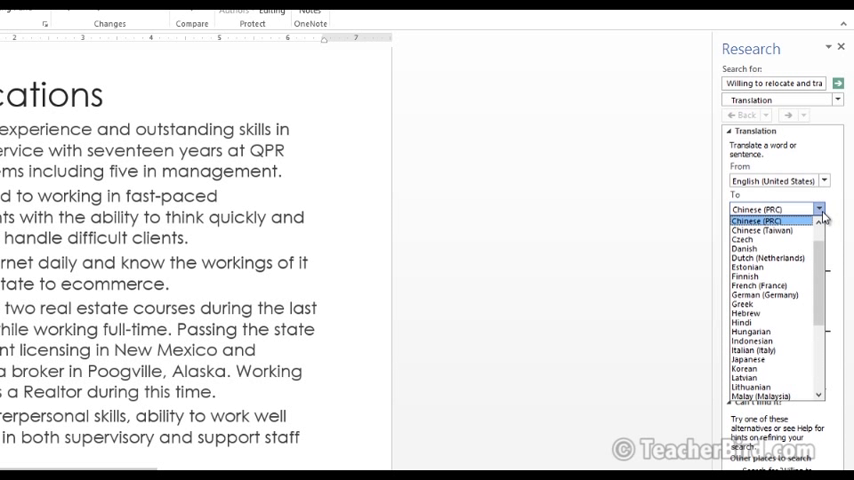
click(758, 240)
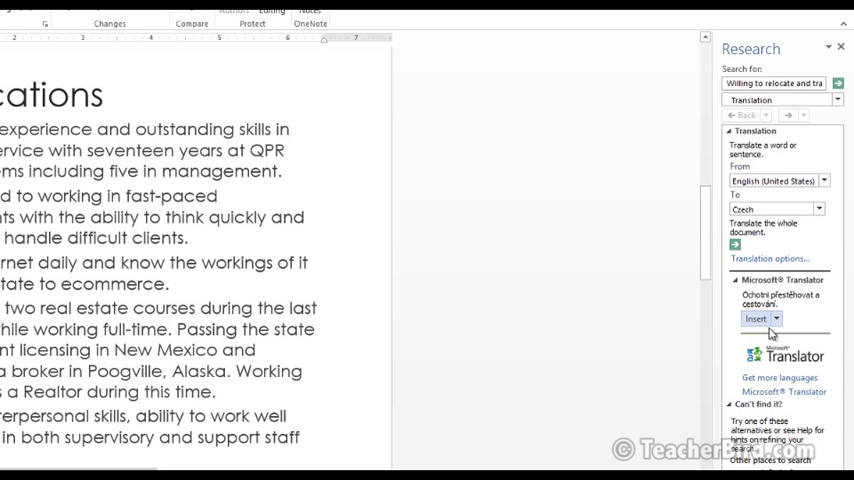
mouse_move(815, 316)
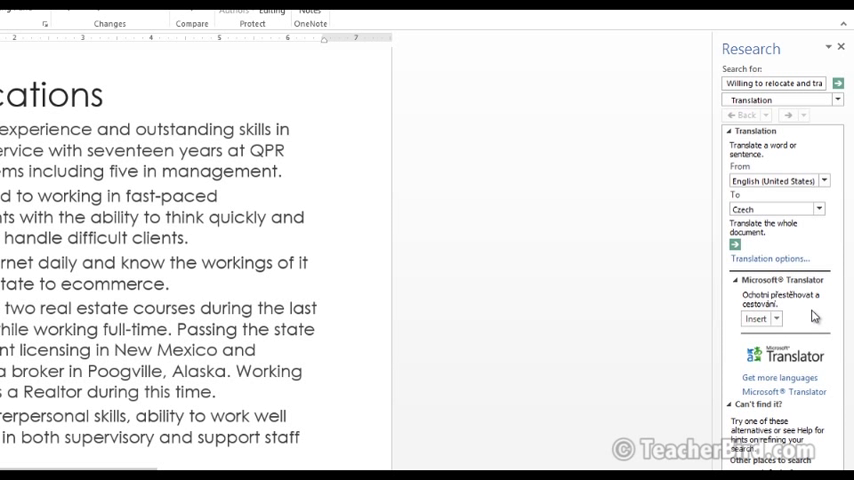